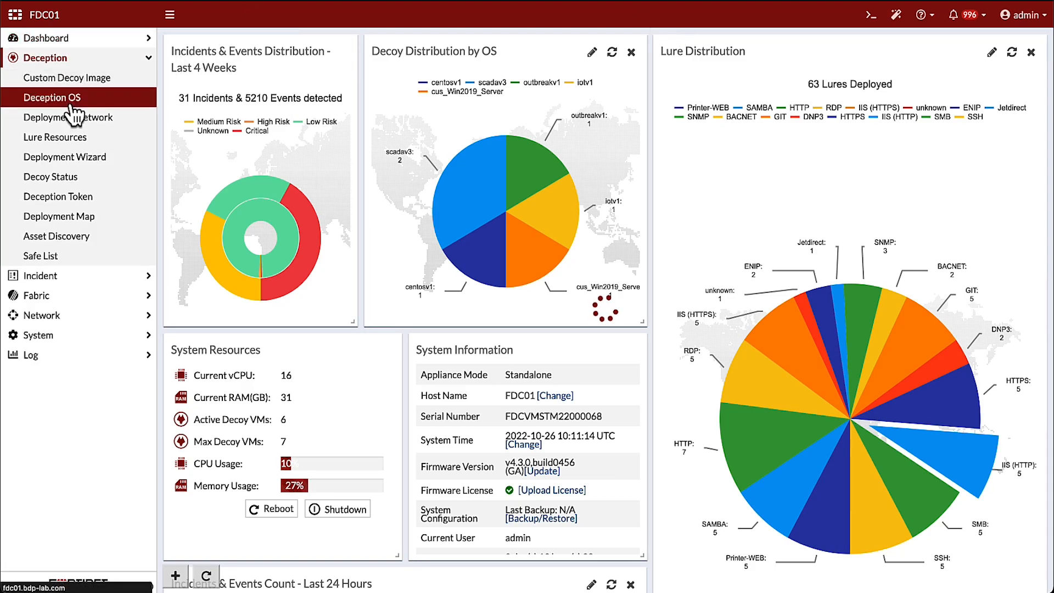
Show the Deception OS list with its 16 initialized decoy operating systems, types and lures
click(52, 97)
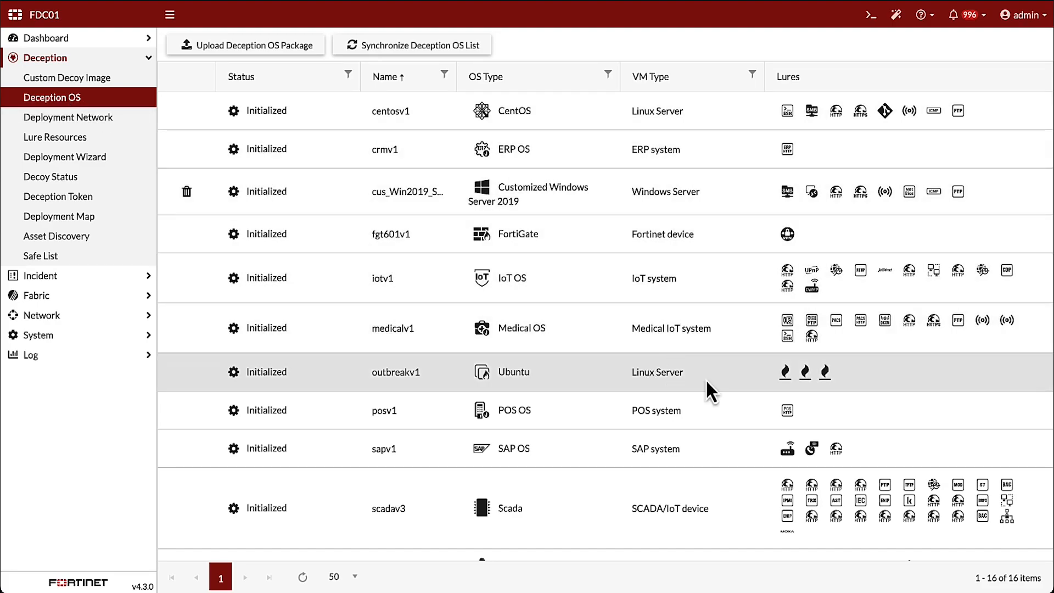
mouse_move(910, 491)
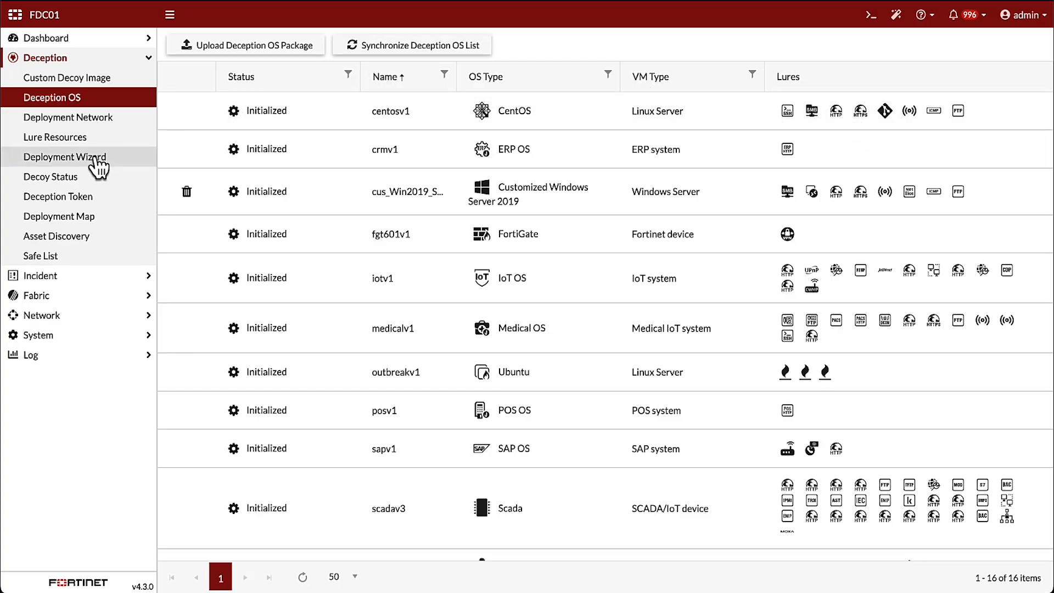
In the Deployment Wizard choose scadav3 as OS and the Schneider Power Meter - PM5560 decoy
click(65, 157)
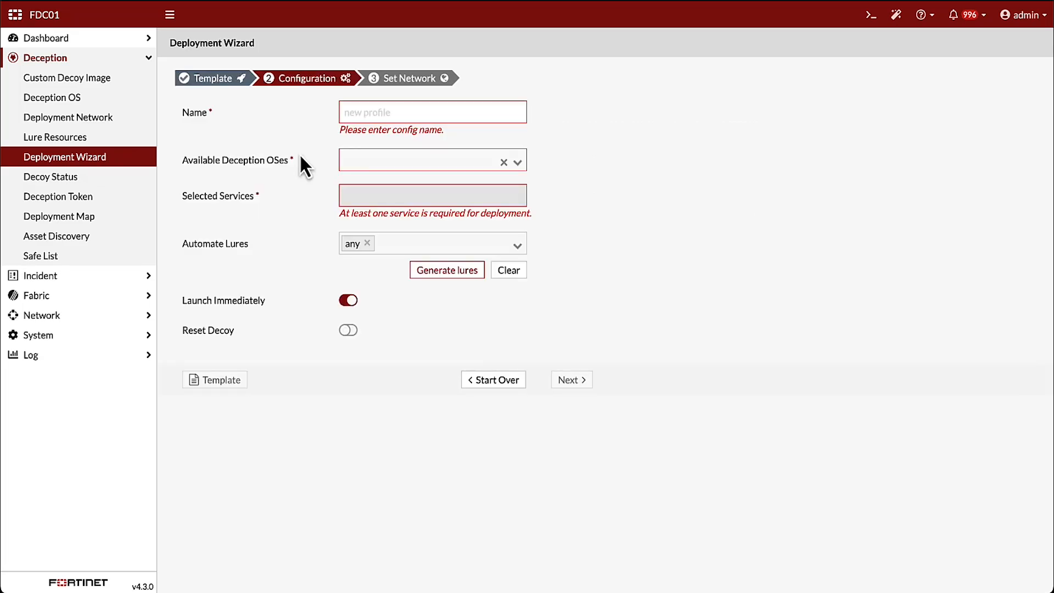
click(433, 161)
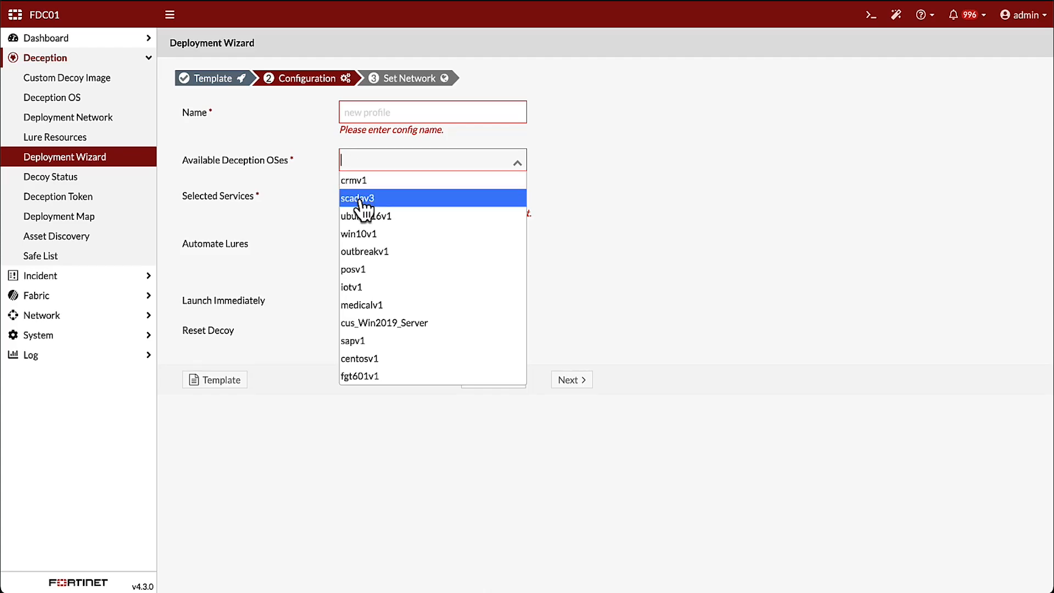
click(358, 197)
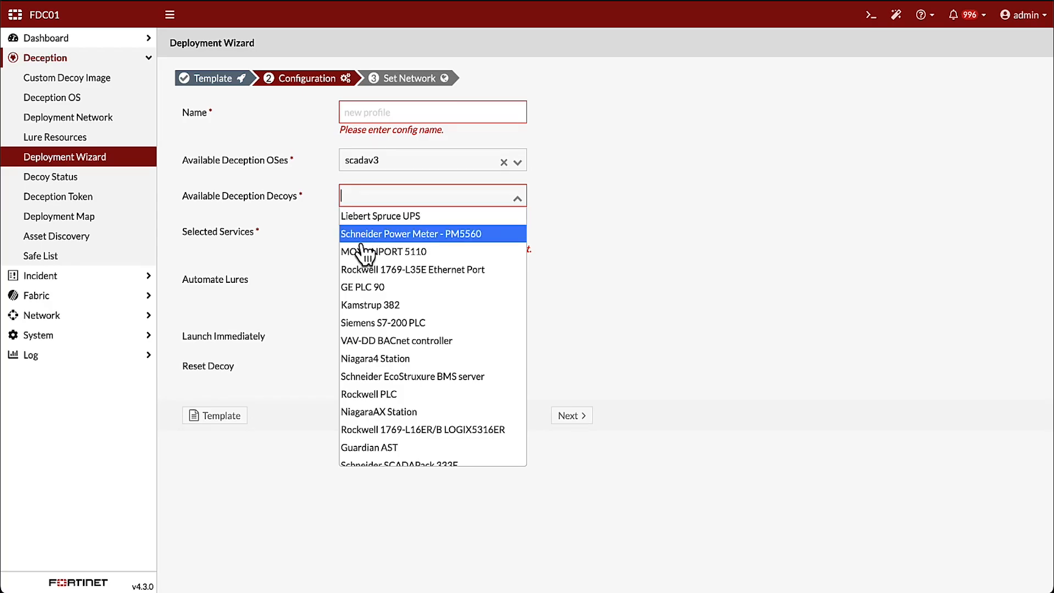
click(401, 232)
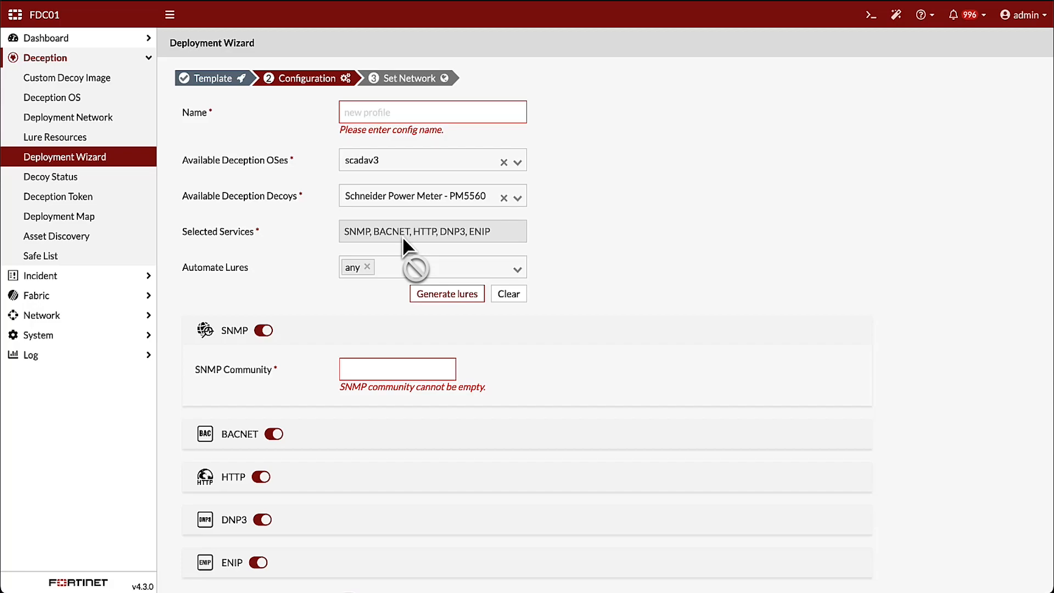
mouse_move(524, 373)
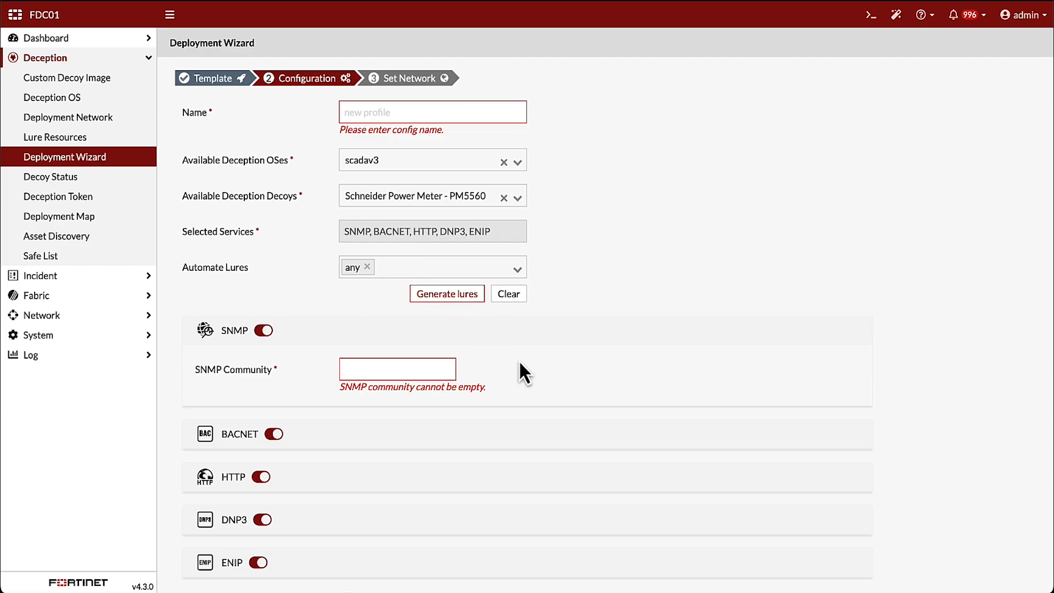
scroll(down, 3)
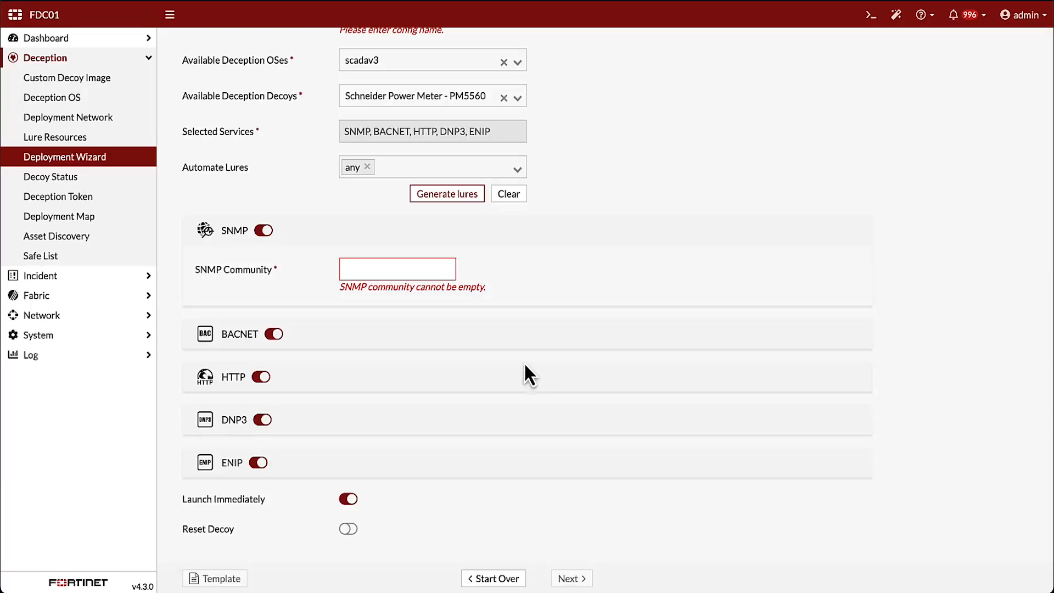
From Decoy Status, review Decoy1's config detail with its centosv1 services and lure accounts
click(51, 176)
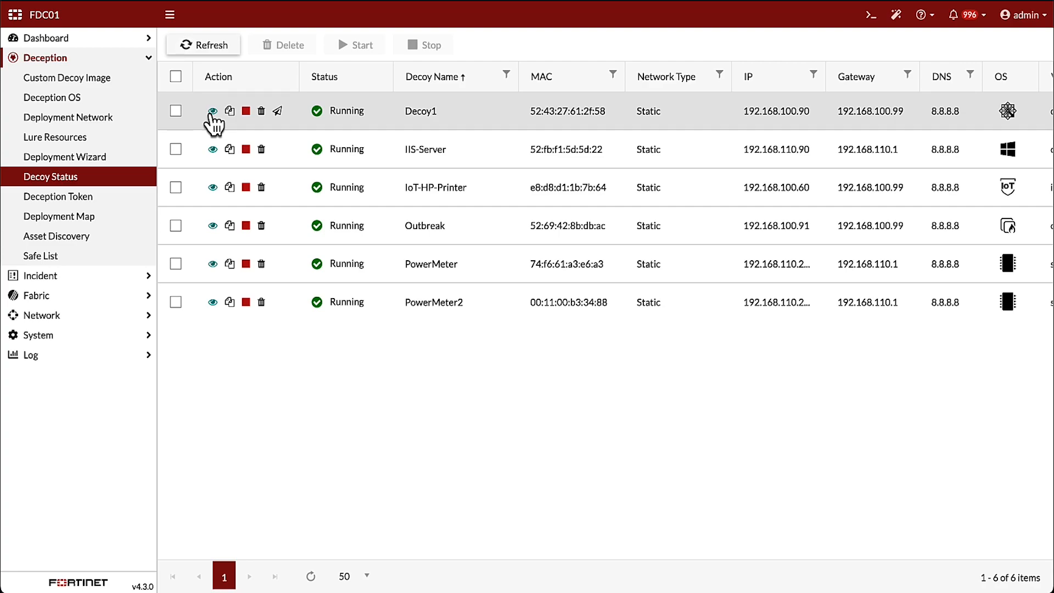
click(213, 109)
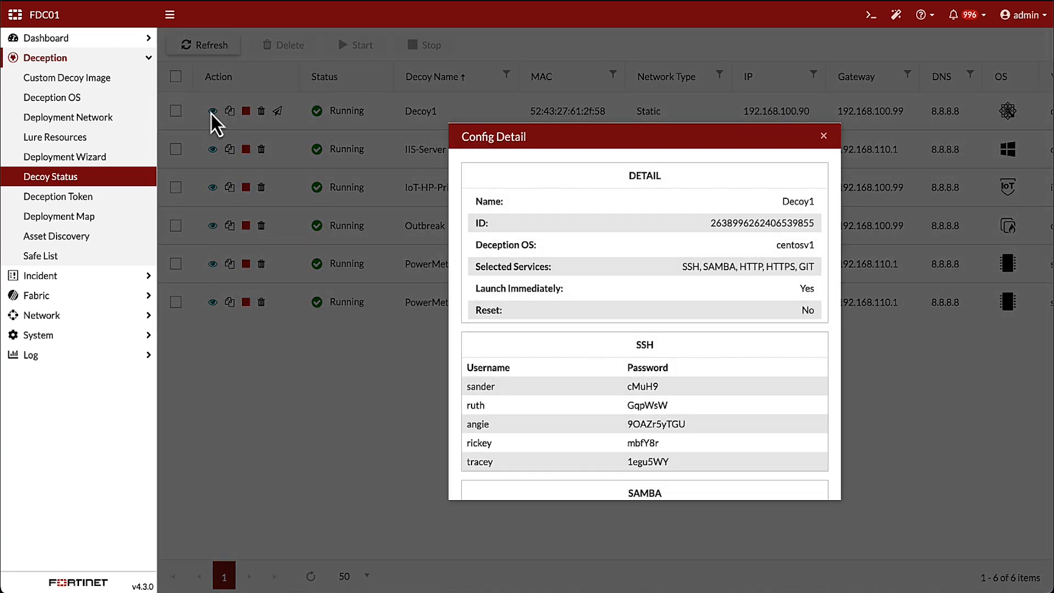
mouse_move(599, 210)
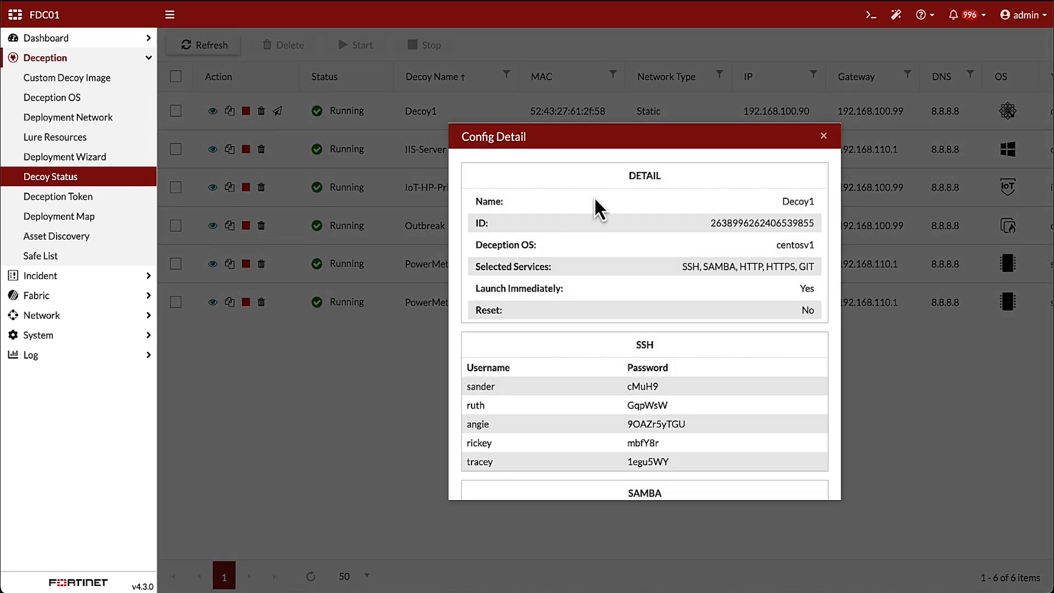
scroll(down, 3)
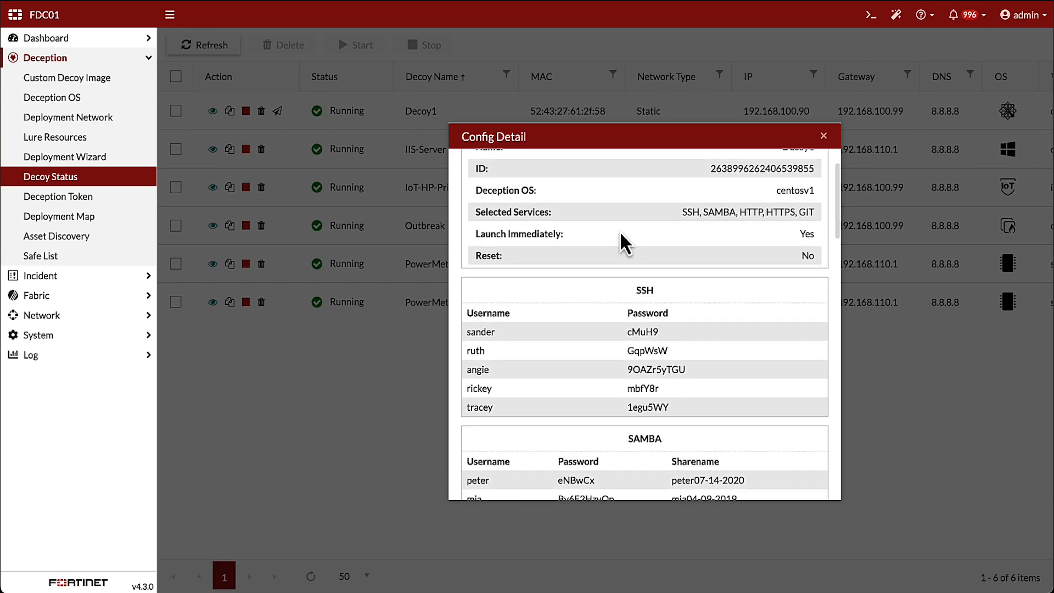
scroll(down, 3)
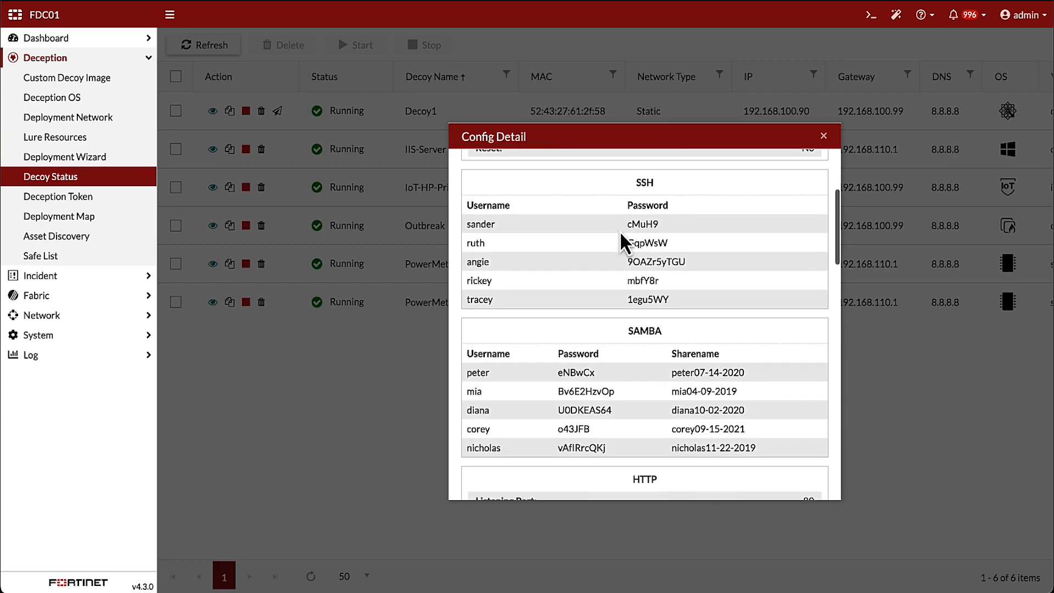
scroll(down, 3)
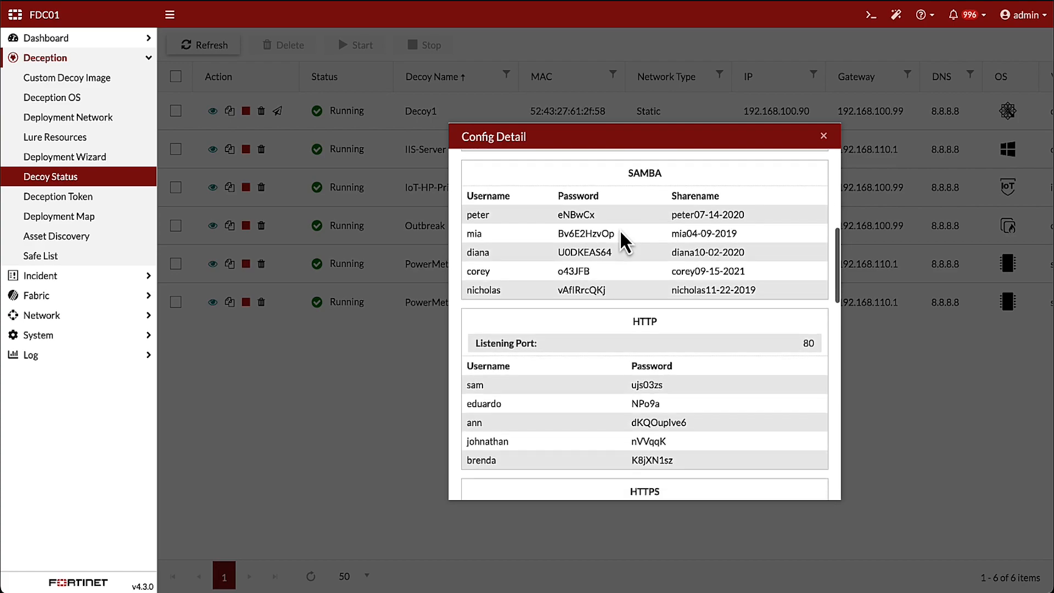
scroll(down, 3)
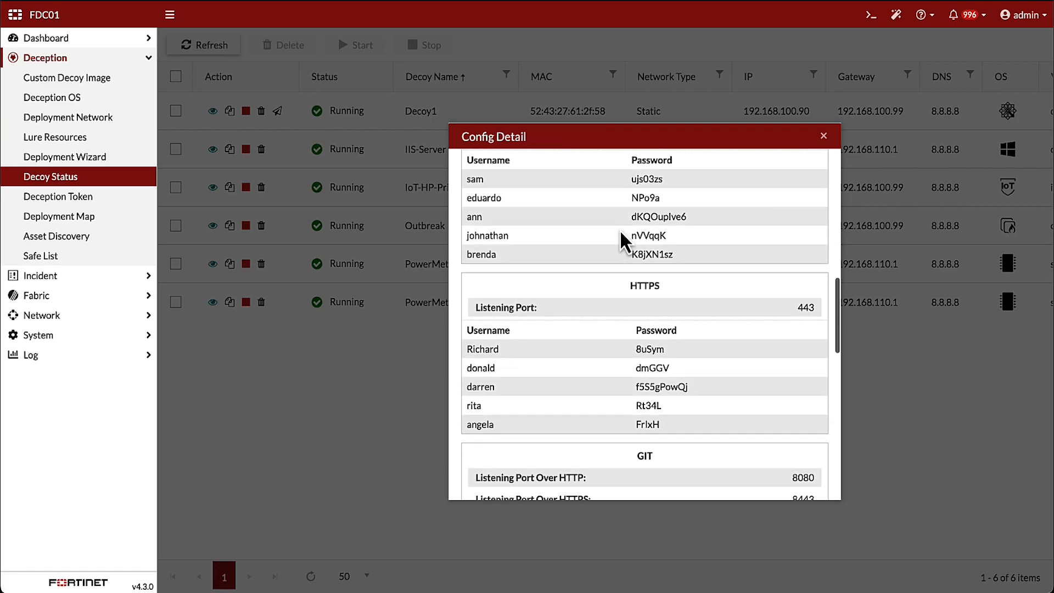
scroll(down, 3)
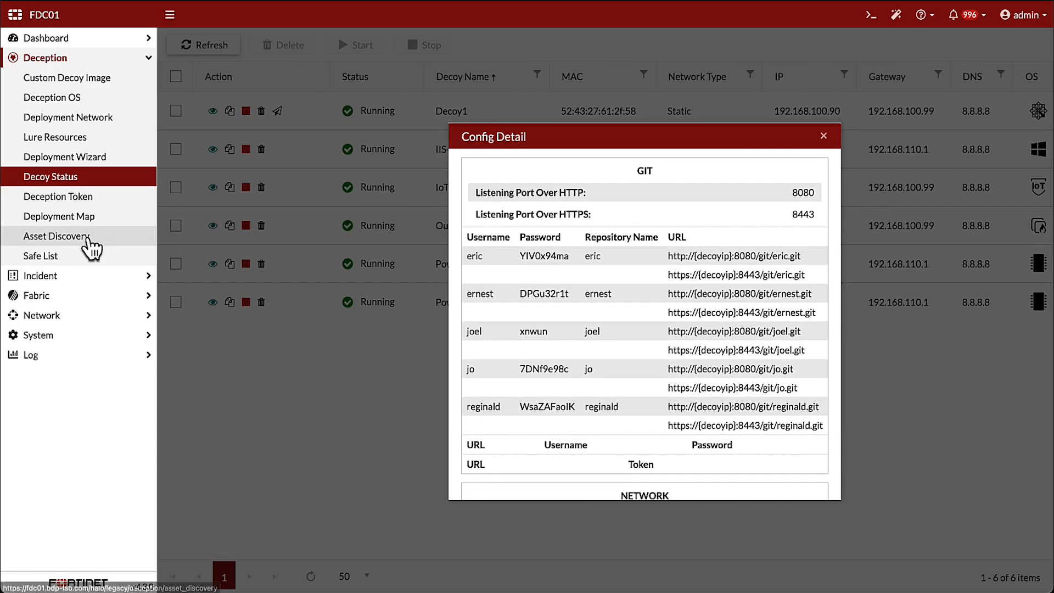
In Incident Analysis, expand incident 10's timeline of sander's SSH connection to Decoy1
click(40, 77)
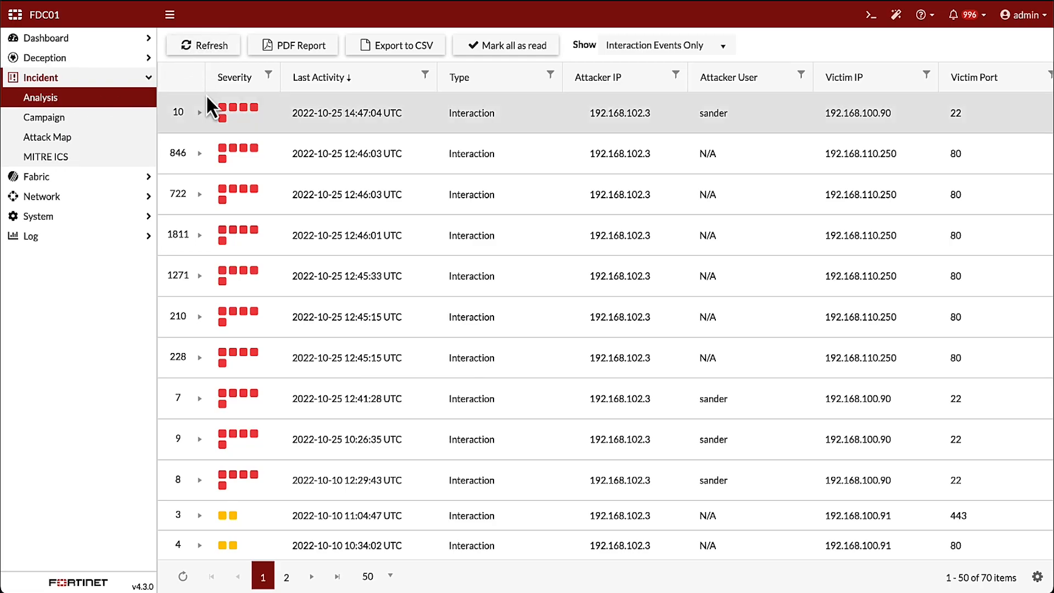
click(199, 112)
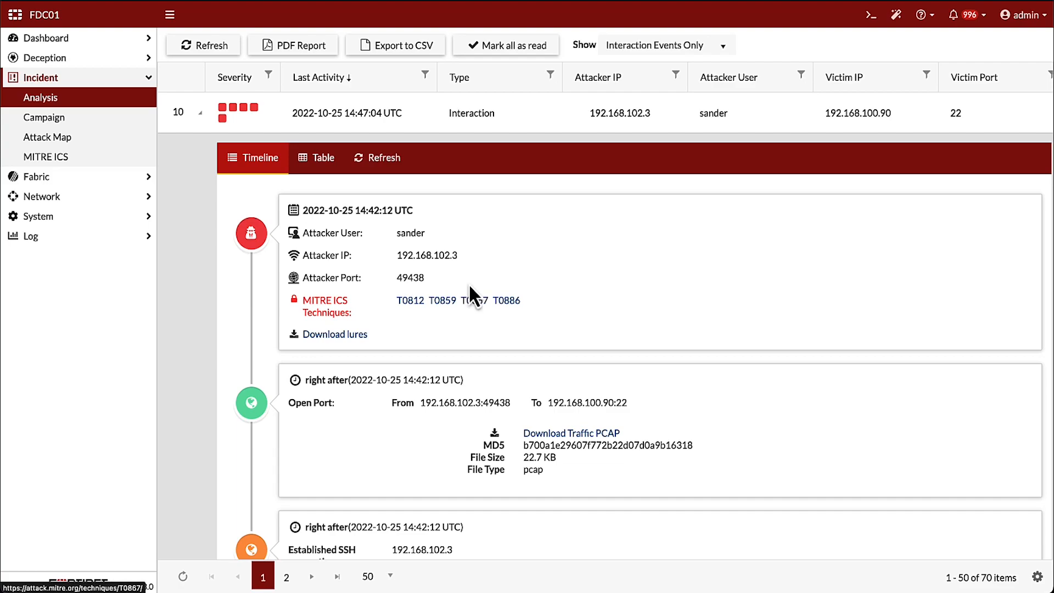
Follow the timeline to the dumped file flagged by 44/72 vendors and FortiSandbox High Risk
click(472, 299)
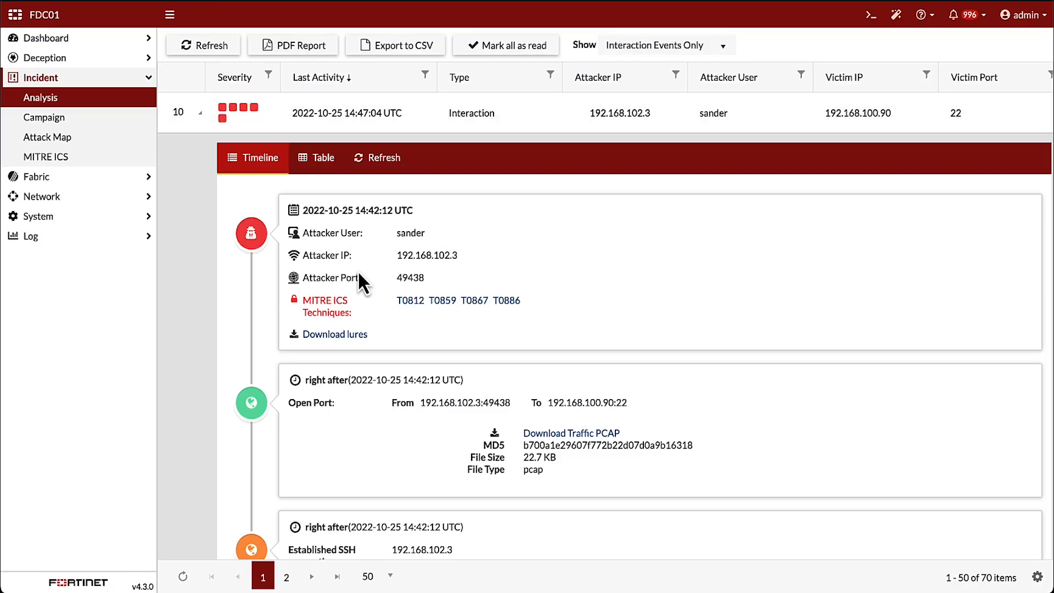
scroll(down, 3)
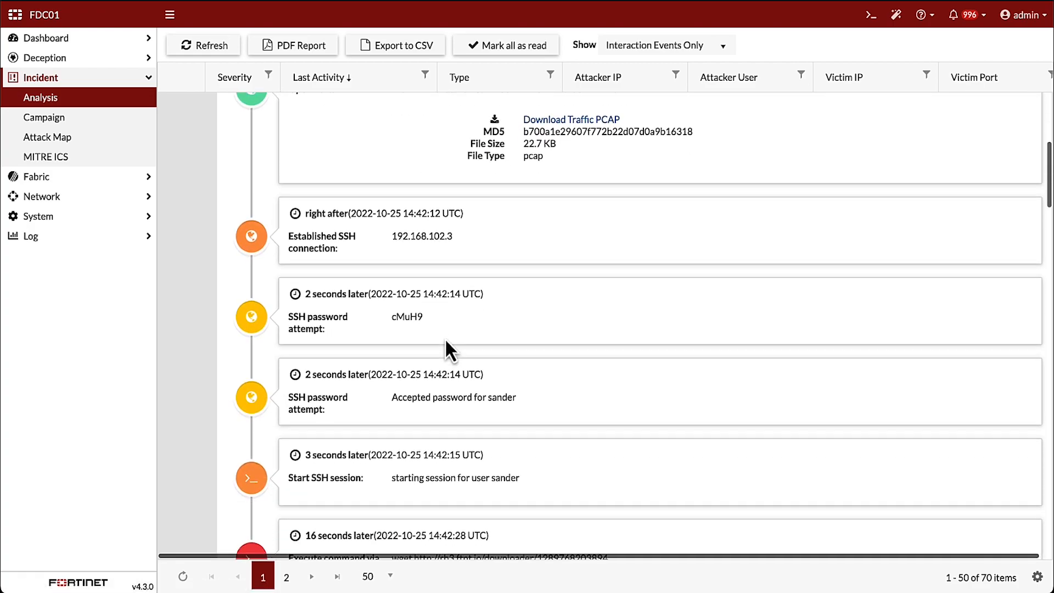
scroll(down, 3)
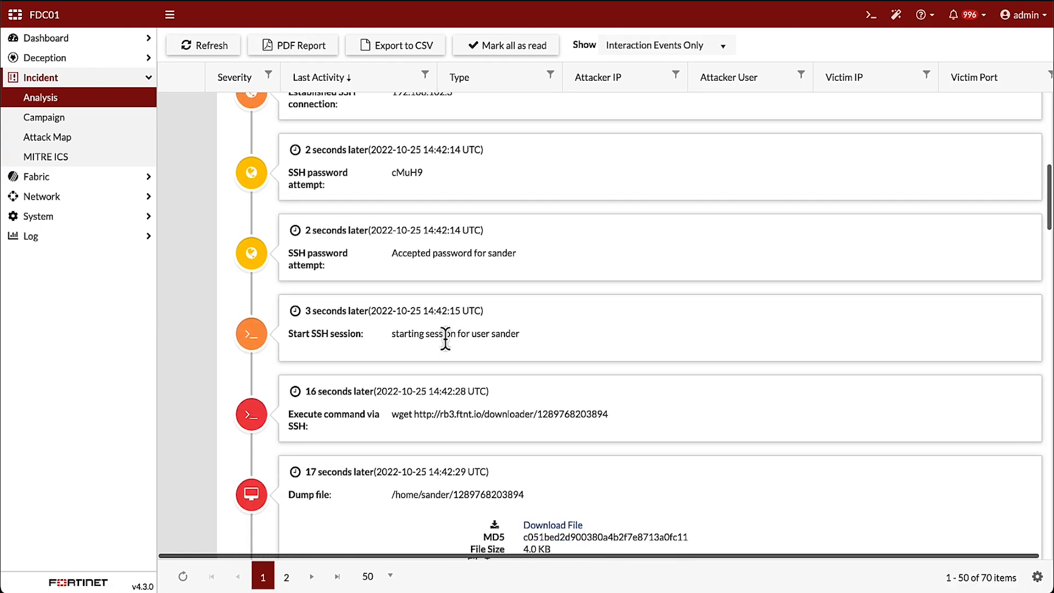
scroll(down, 3)
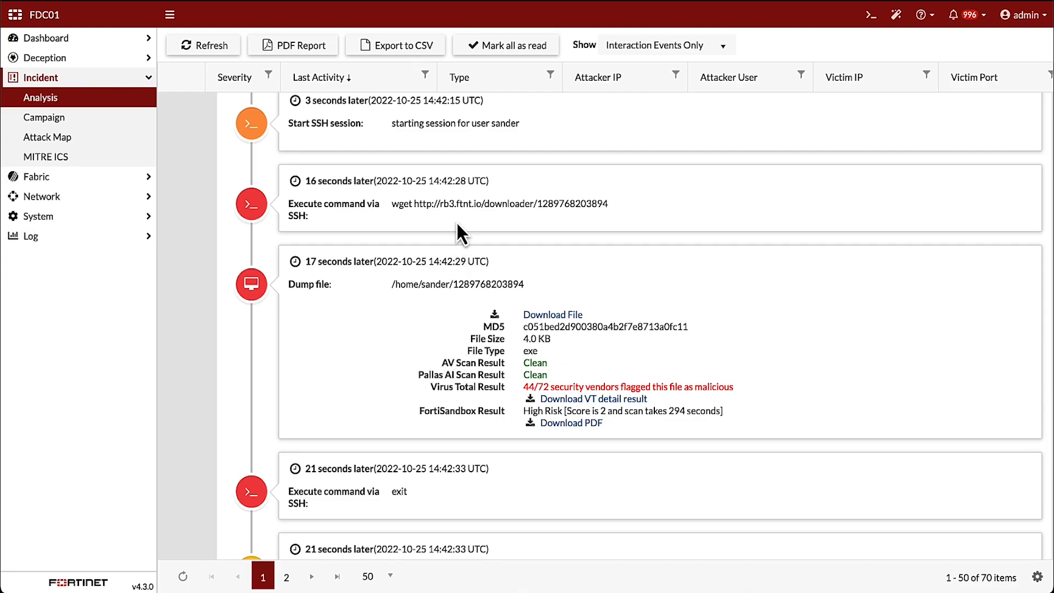
mouse_move(541, 335)
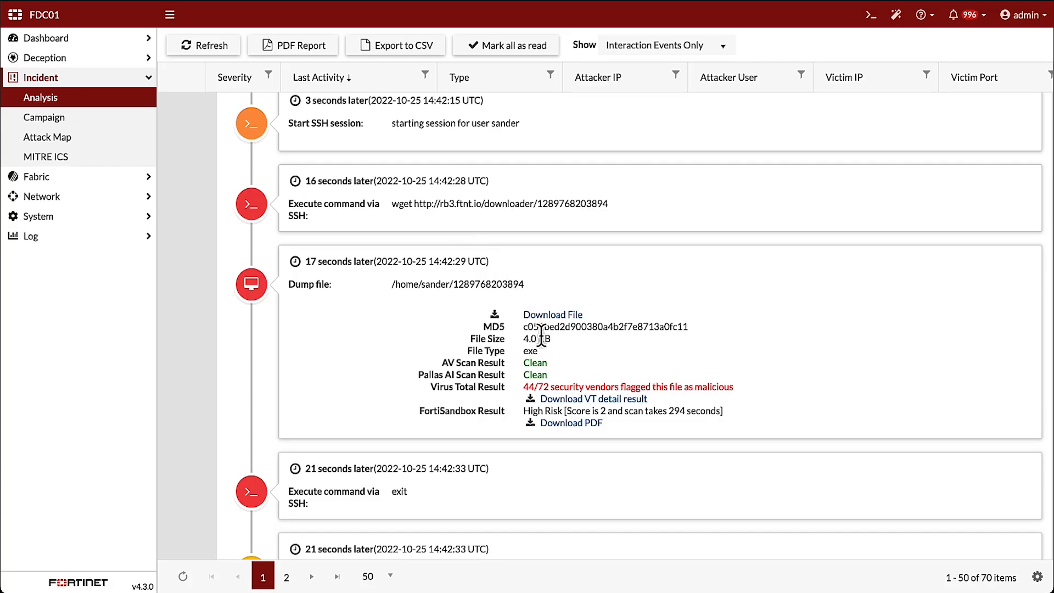
mouse_move(552, 376)
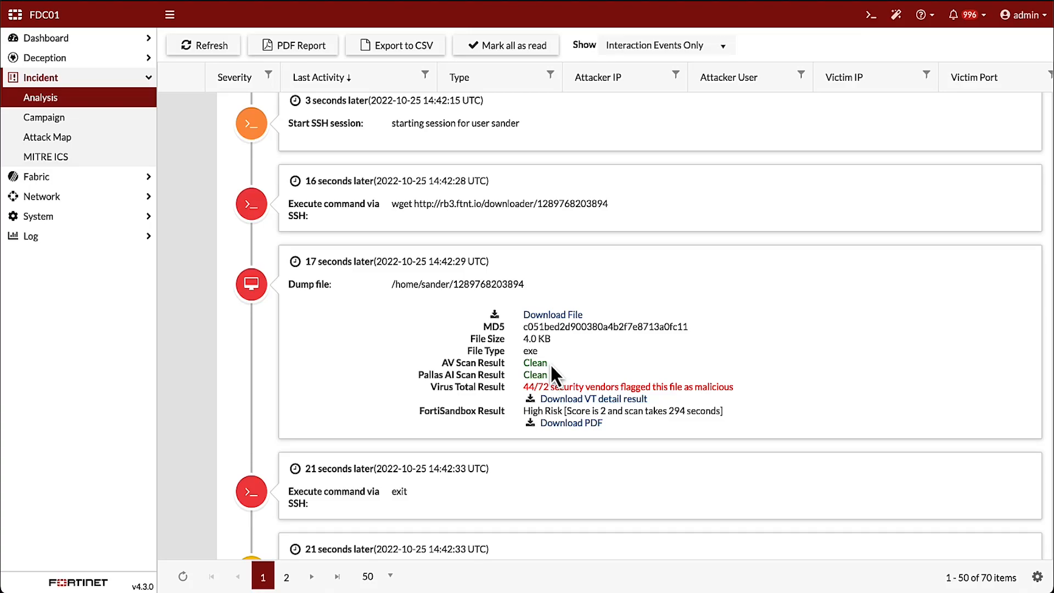
mouse_move(569, 436)
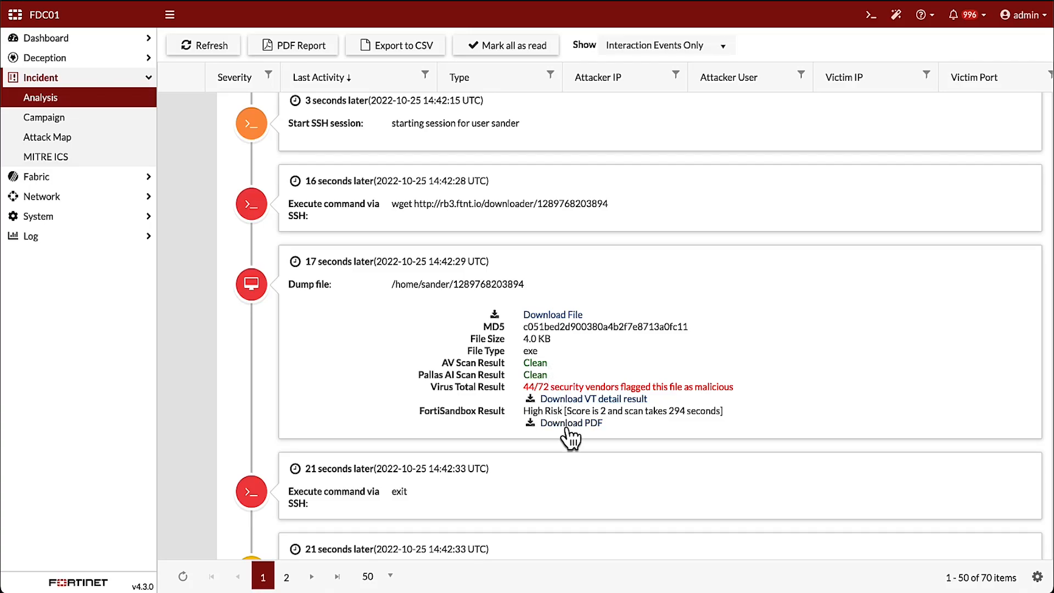
mouse_move(573, 441)
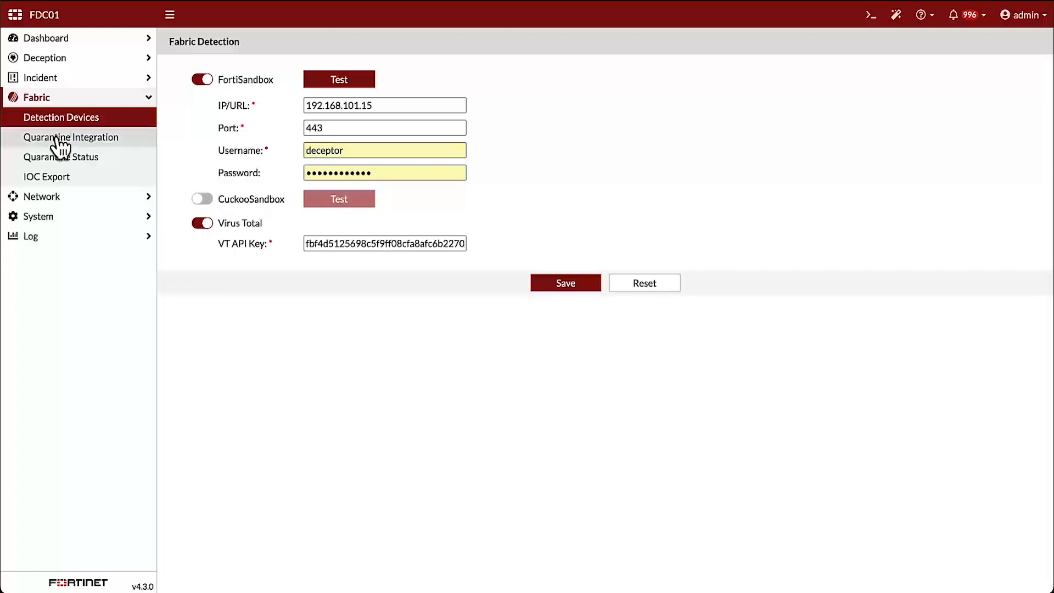
Add quarantine device fgtblocker1 and list its available integration methods
click(70, 137)
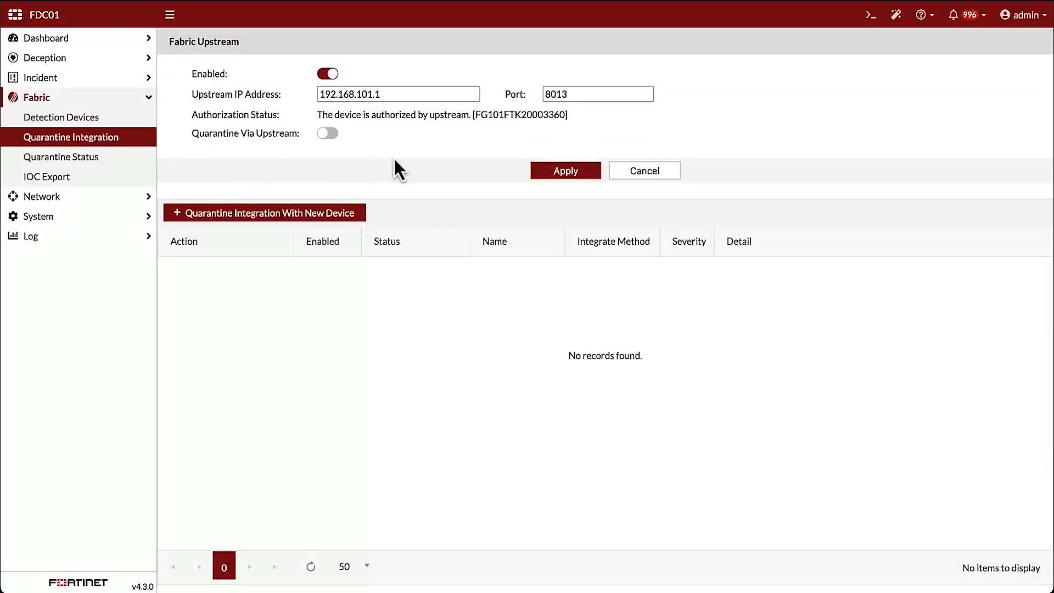
click(264, 212)
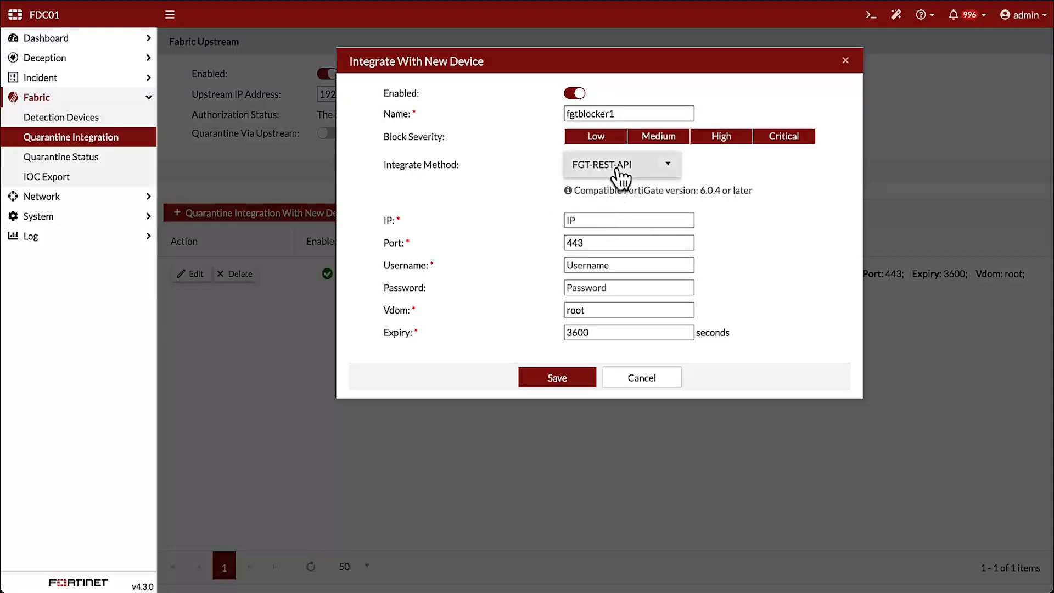
click(620, 164)
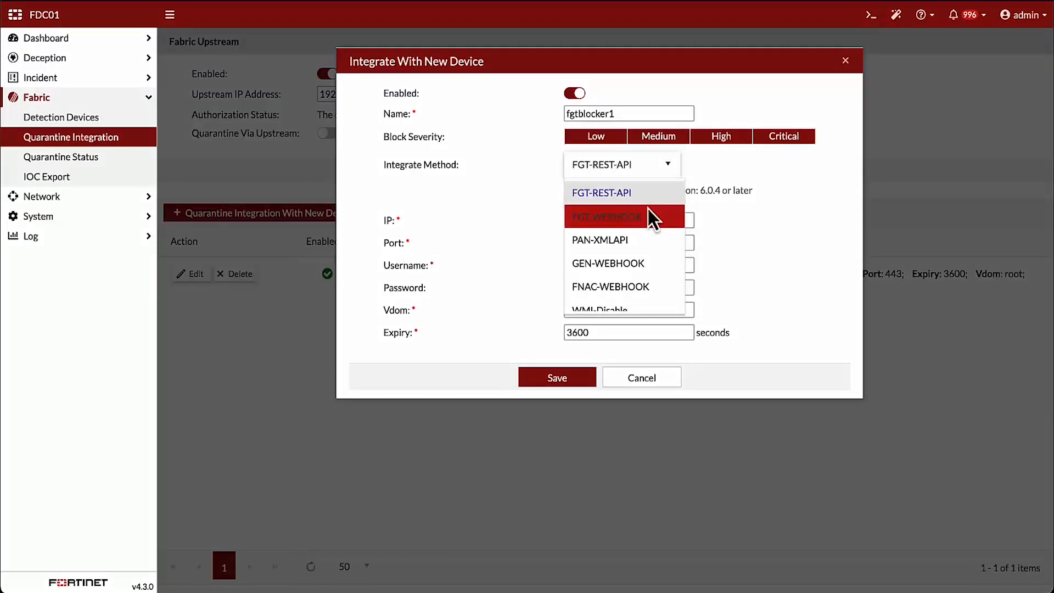